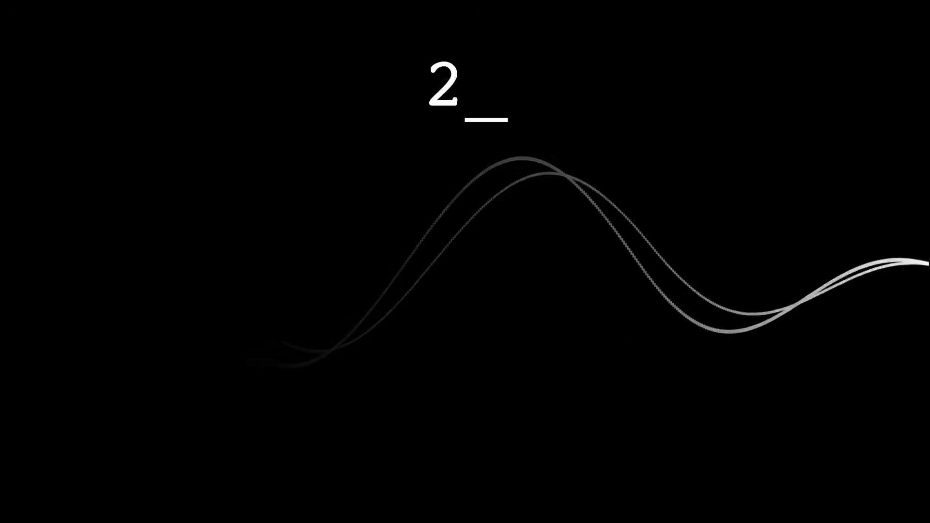
type("380 MHz")
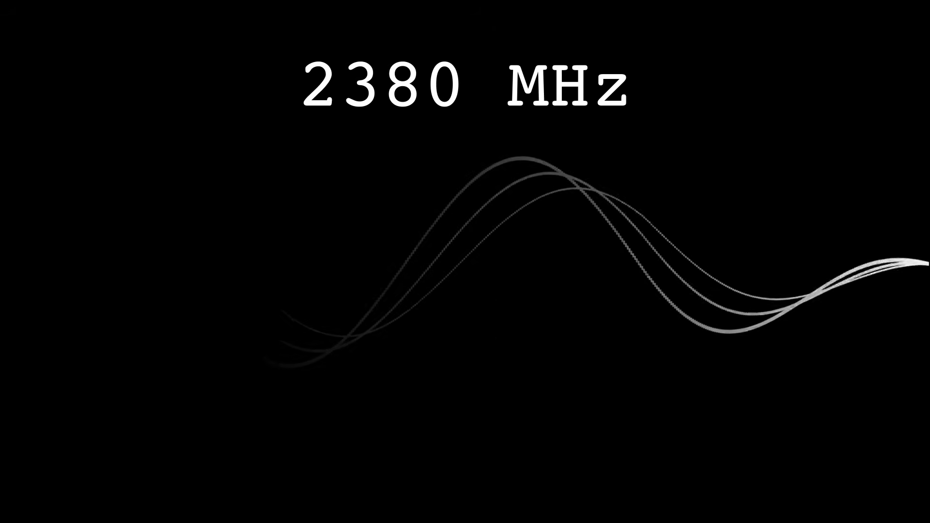